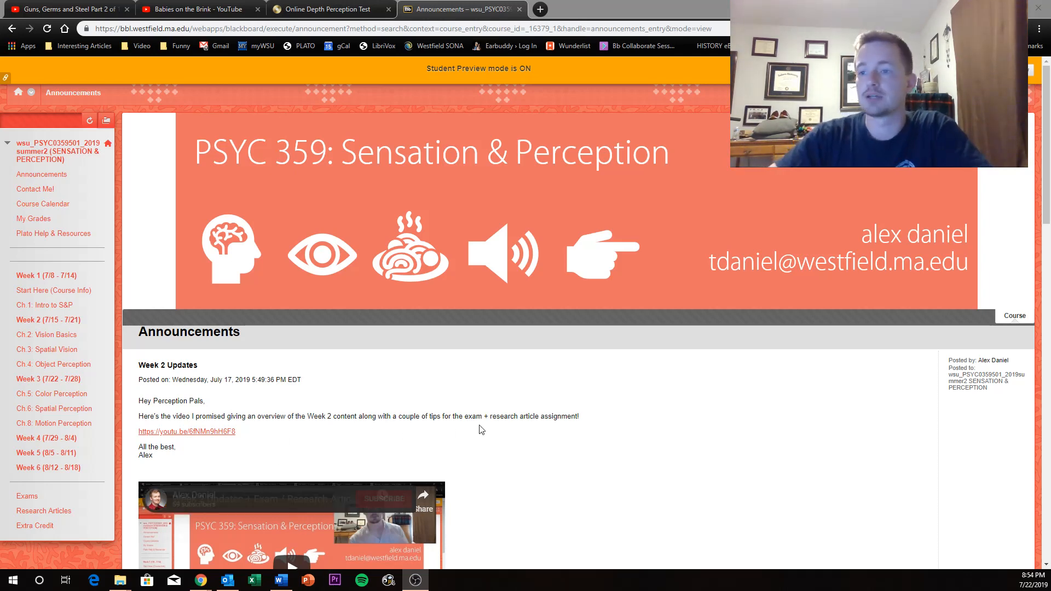
Go to the Ch.8: Motion Perception page listing the Chapter 8 quiz, discussion and slides
scroll("down", 3)
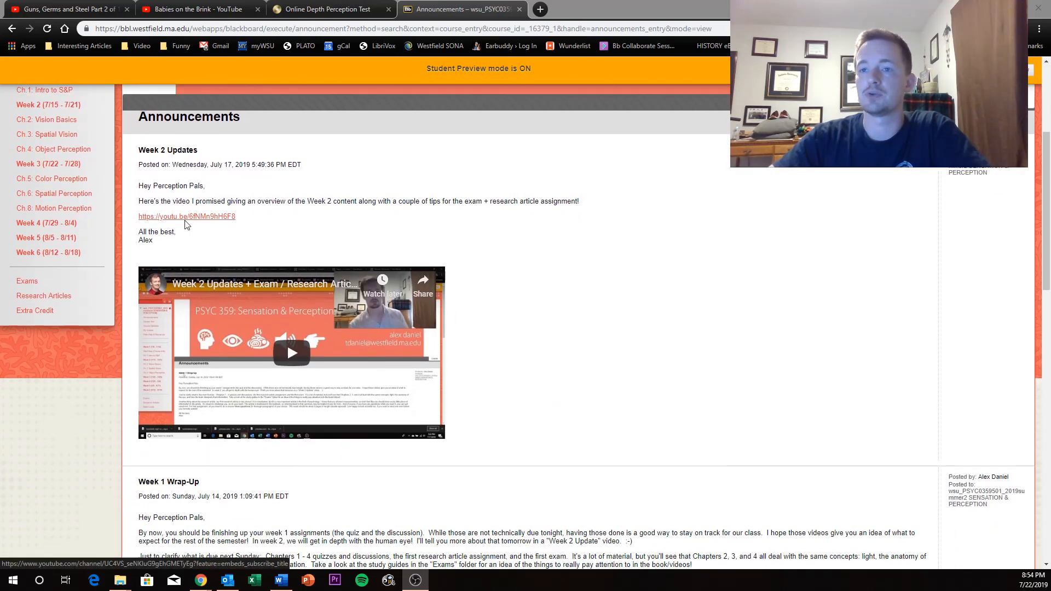
scroll("up", 3)
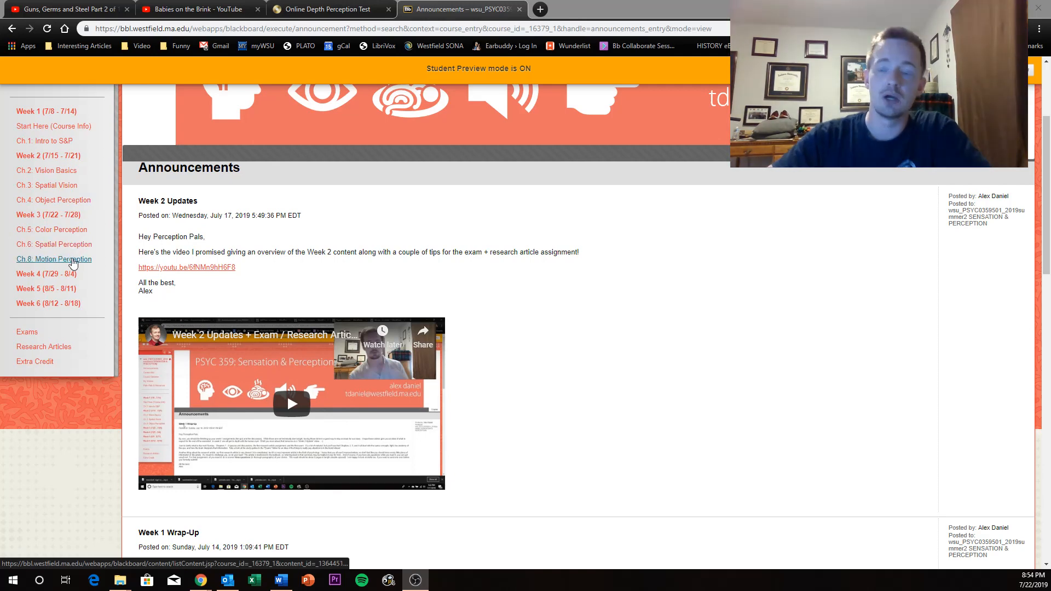
mouse_move(53, 259)
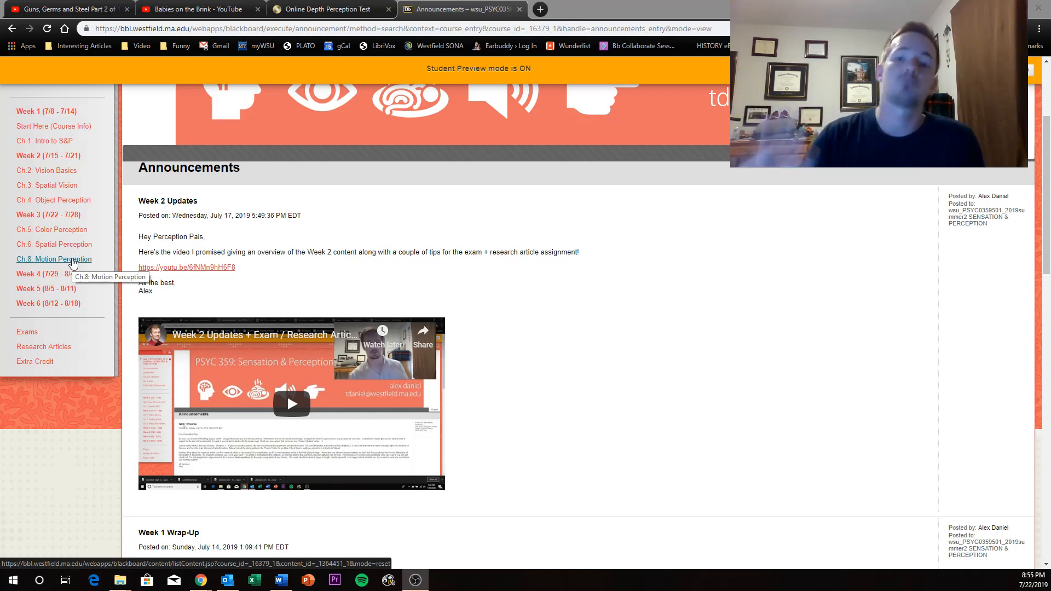
left_click(54, 260)
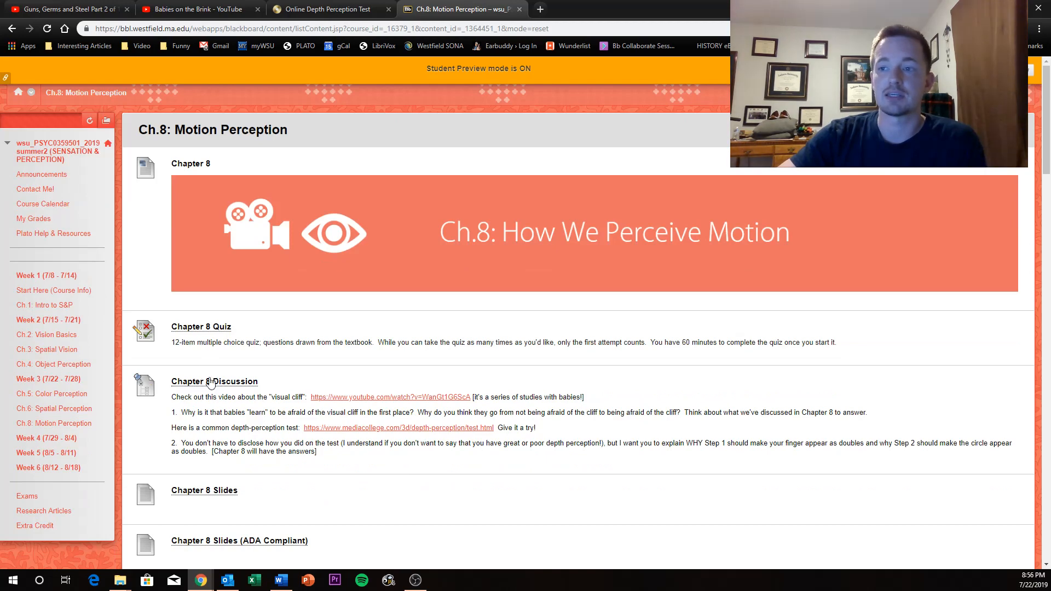
mouse_move(214, 382)
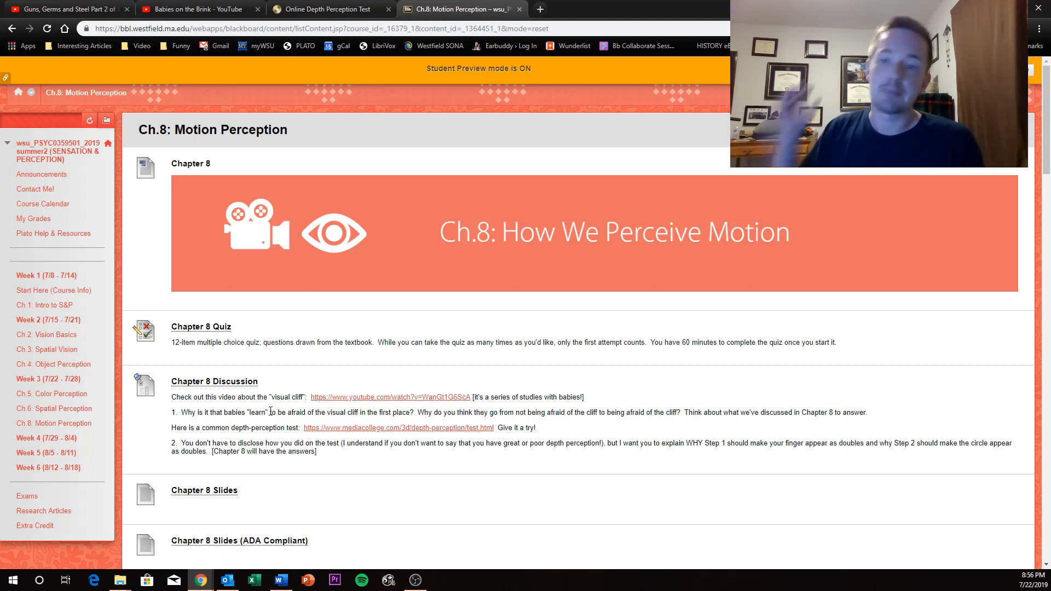
mouse_move(55, 408)
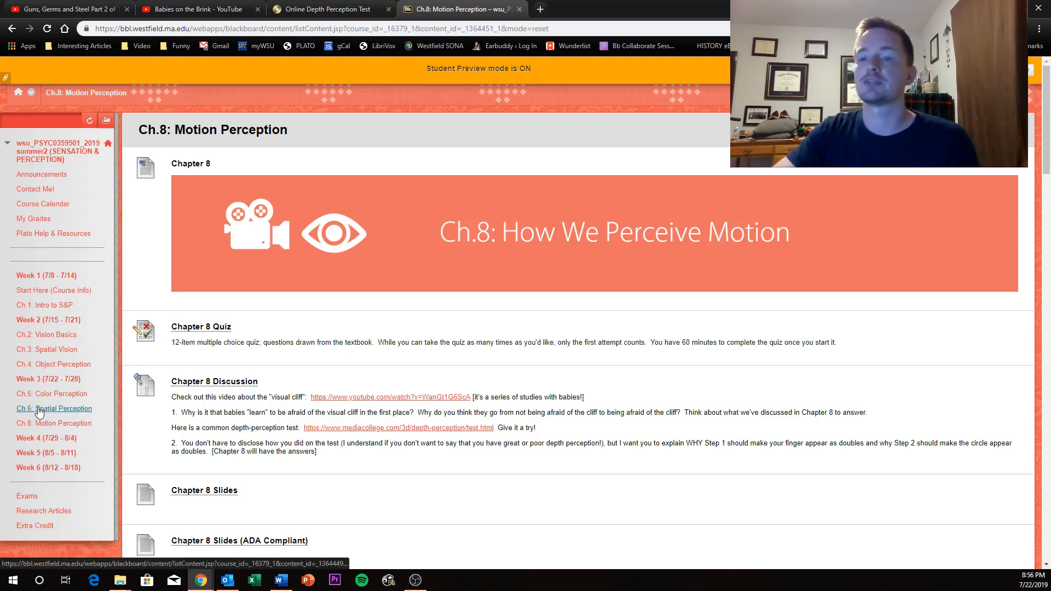
Open Ch.6: Spatial Perception and scroll down to its stereogram discussion prompt
left_click(54, 409)
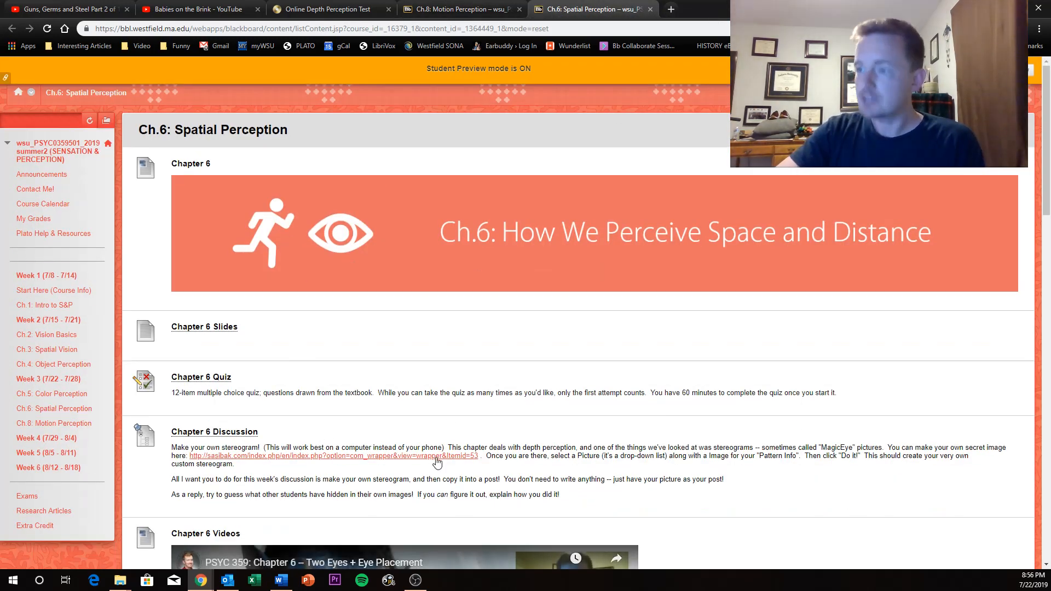
mouse_move(537, 319)
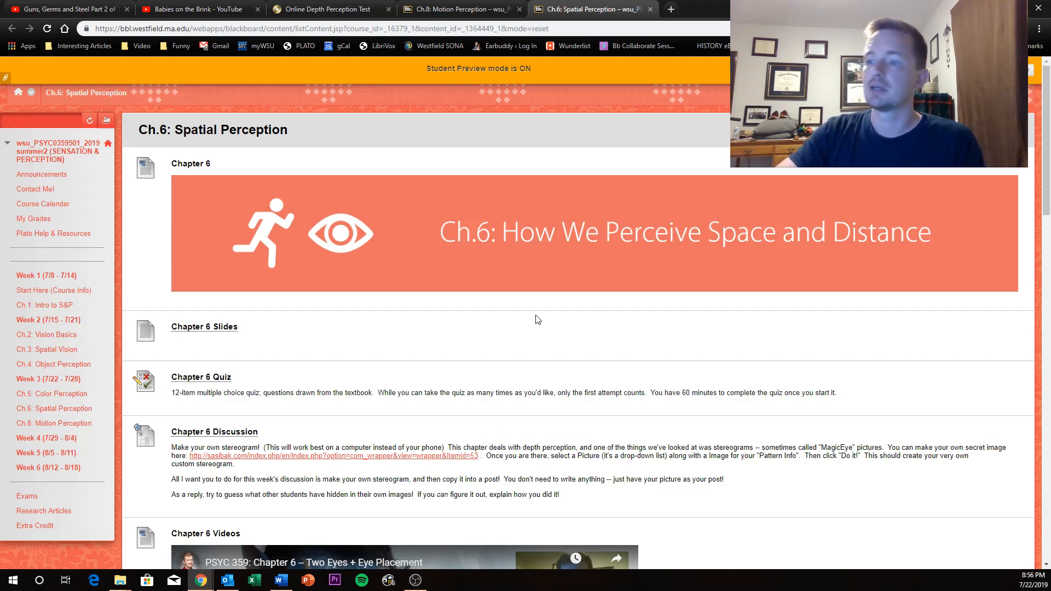
scroll("down", 3)
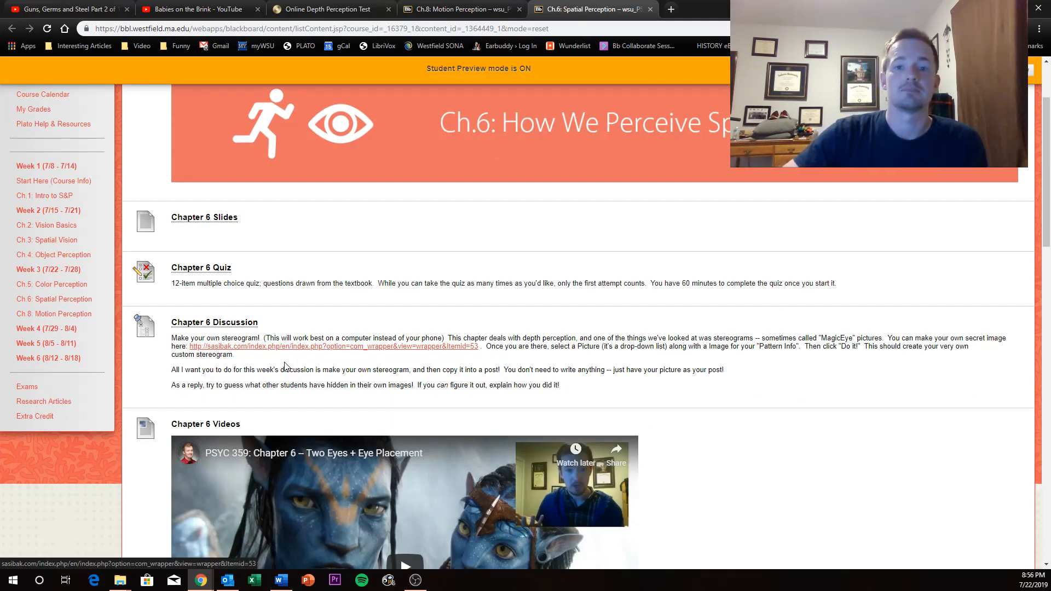
mouse_move(268, 367)
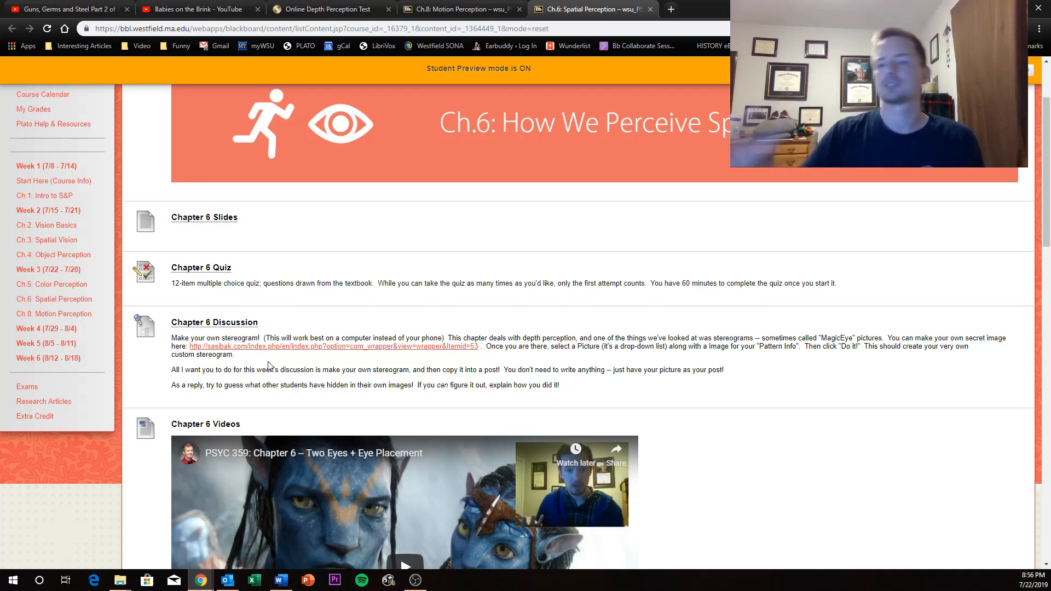
left_click(51, 285)
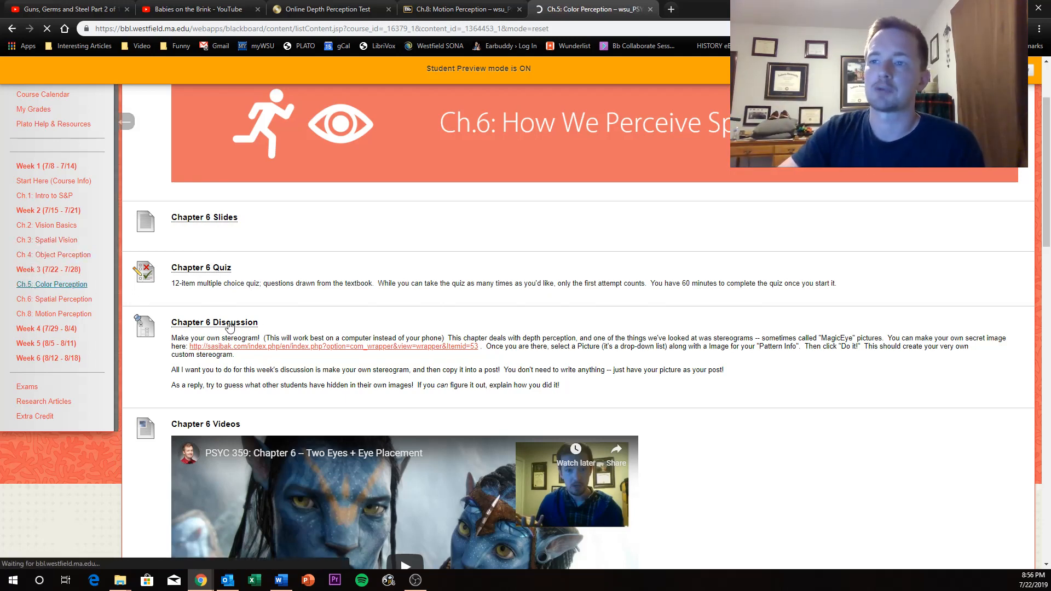
View Ch.5: Color Perception with its slides, quiz and color-blindness glasses discussion
left_click(51, 284)
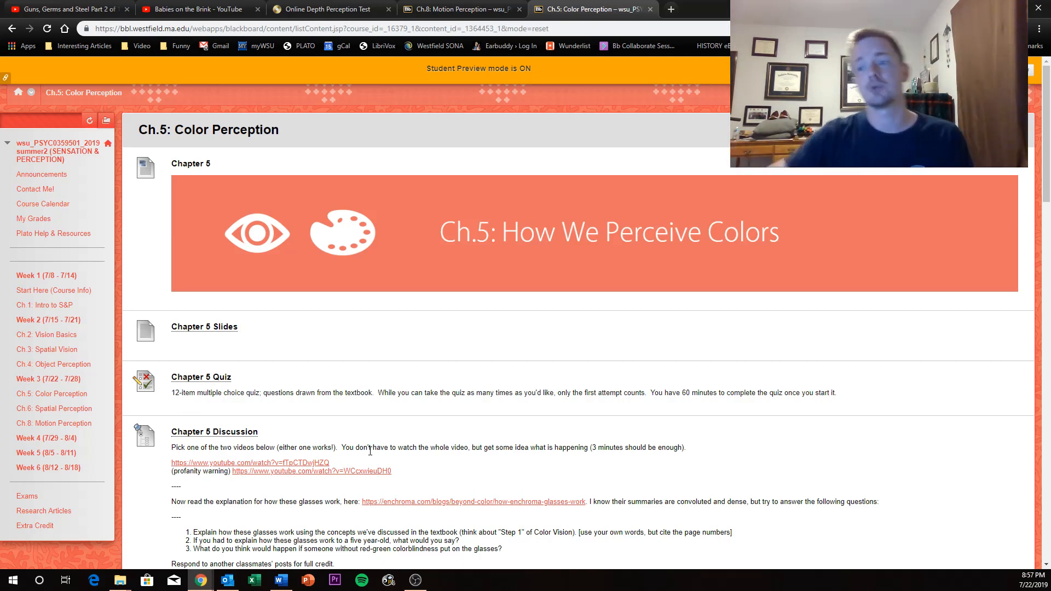
mouse_move(399, 508)
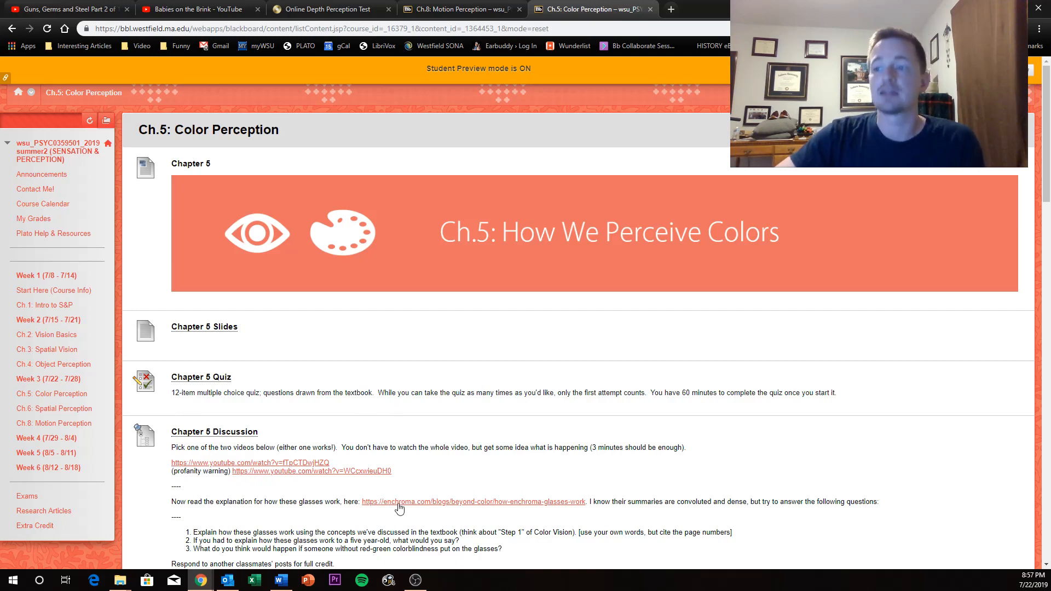
mouse_move(427, 484)
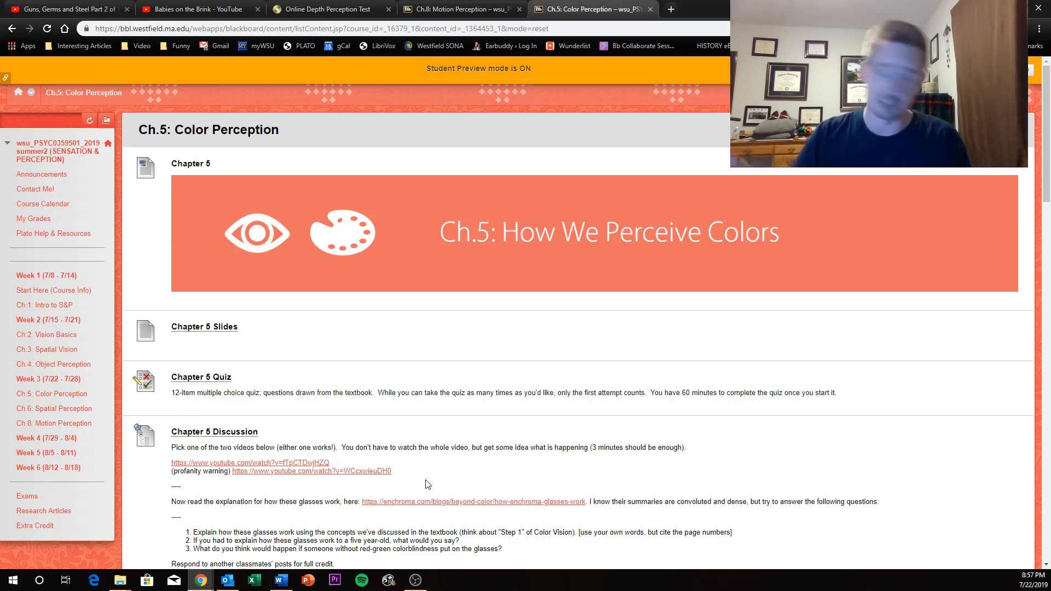
mouse_move(54, 409)
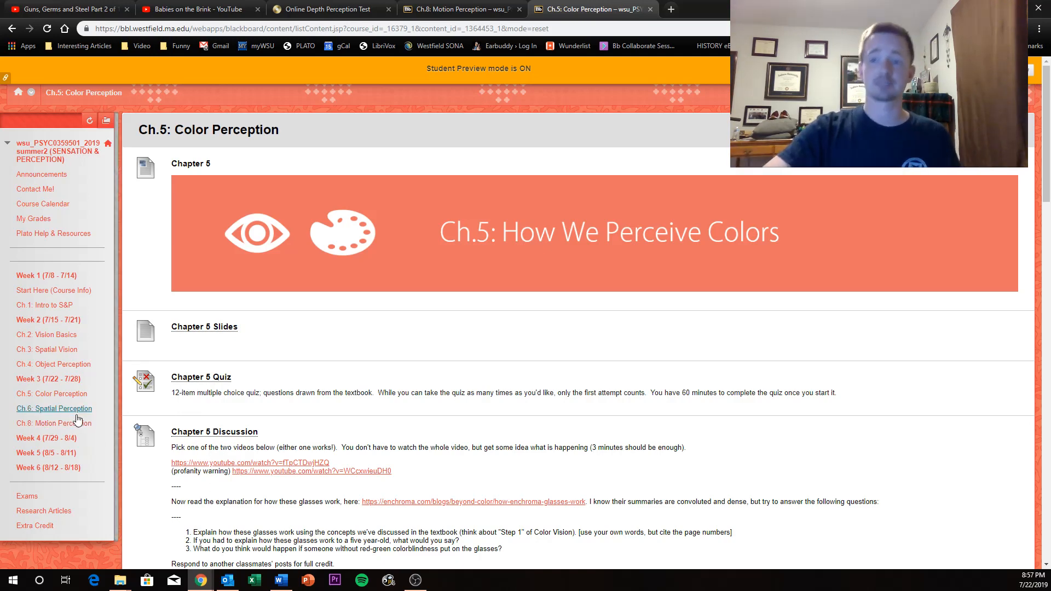
left_click(54, 409)
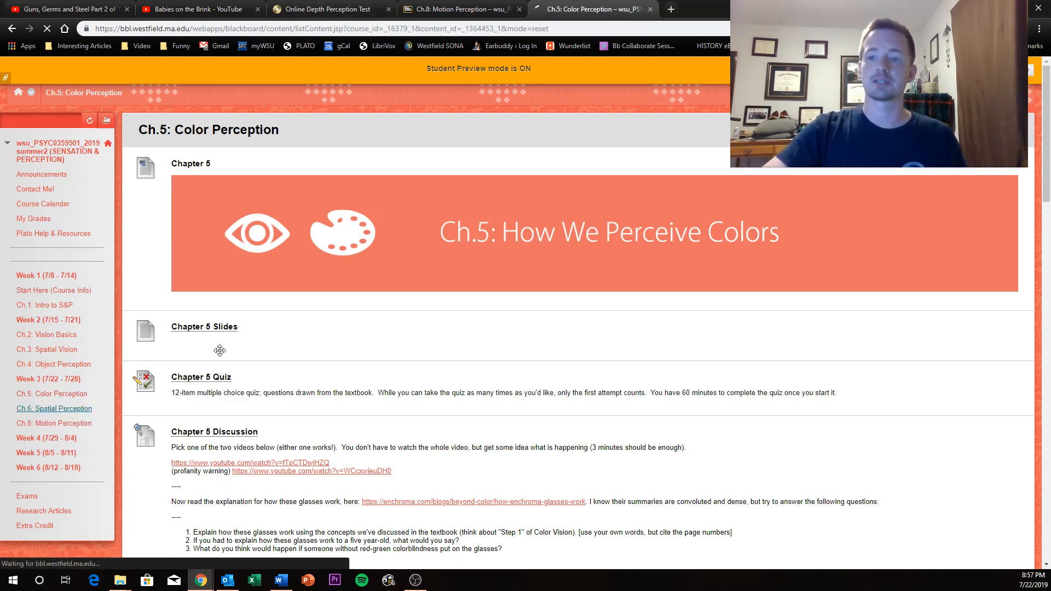
Return to Ch.6: Spatial Perception to view the stereogram discussion and Chapter 6 videos
left_click(54, 409)
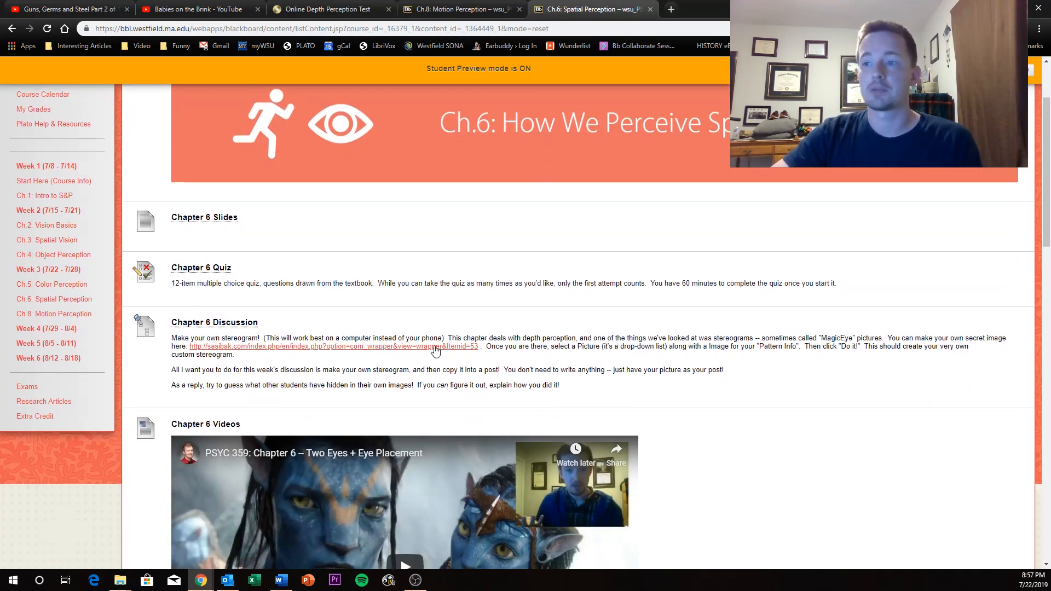
mouse_move(480, 345)
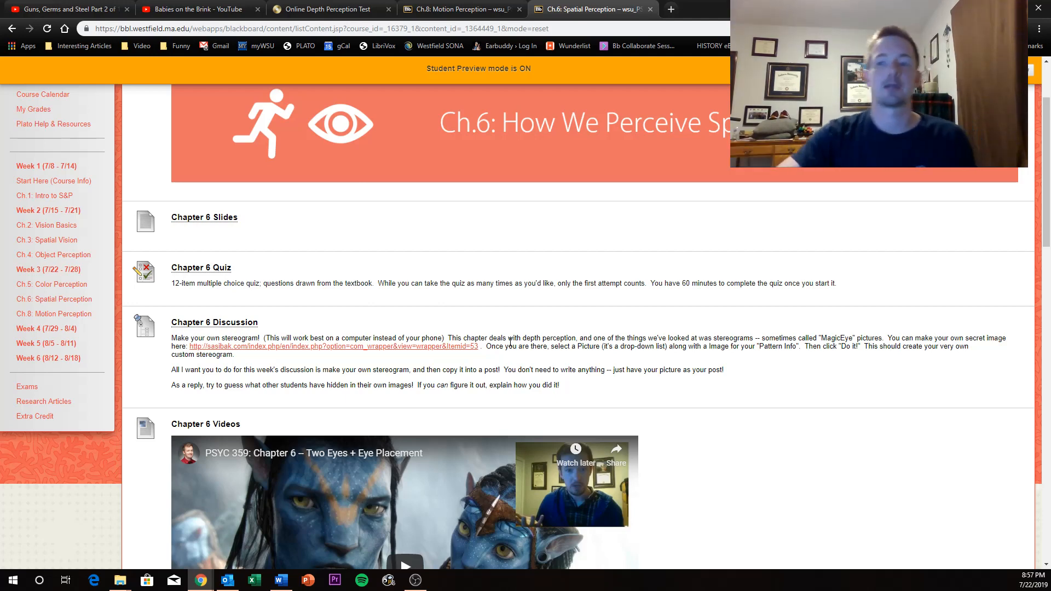
mouse_move(53, 313)
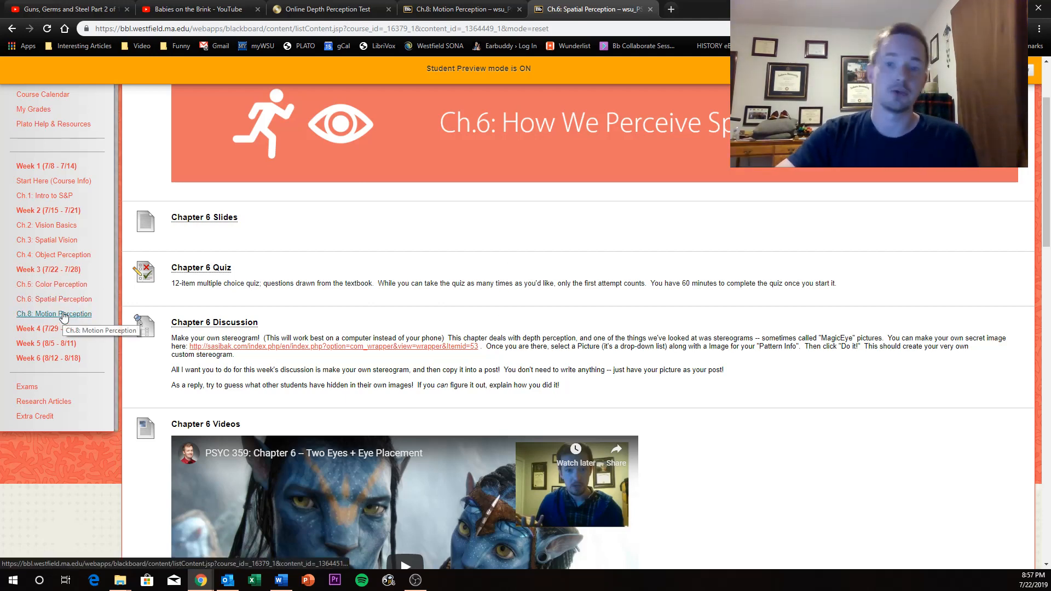
Reopen Ch.8 and launch the discussion's visual cliff video and depth-perception test
left_click(53, 314)
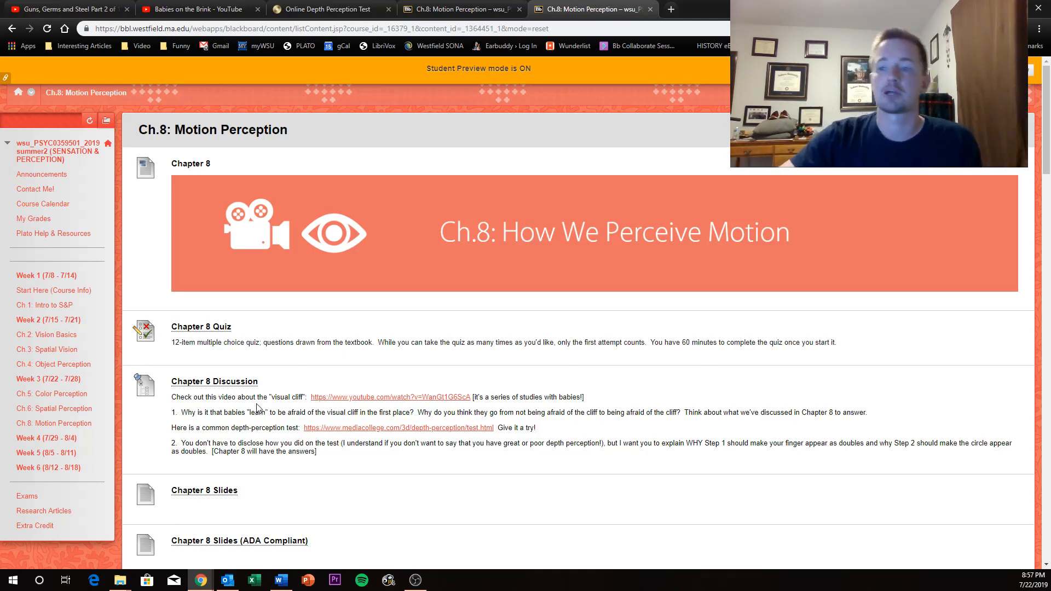
mouse_move(304, 425)
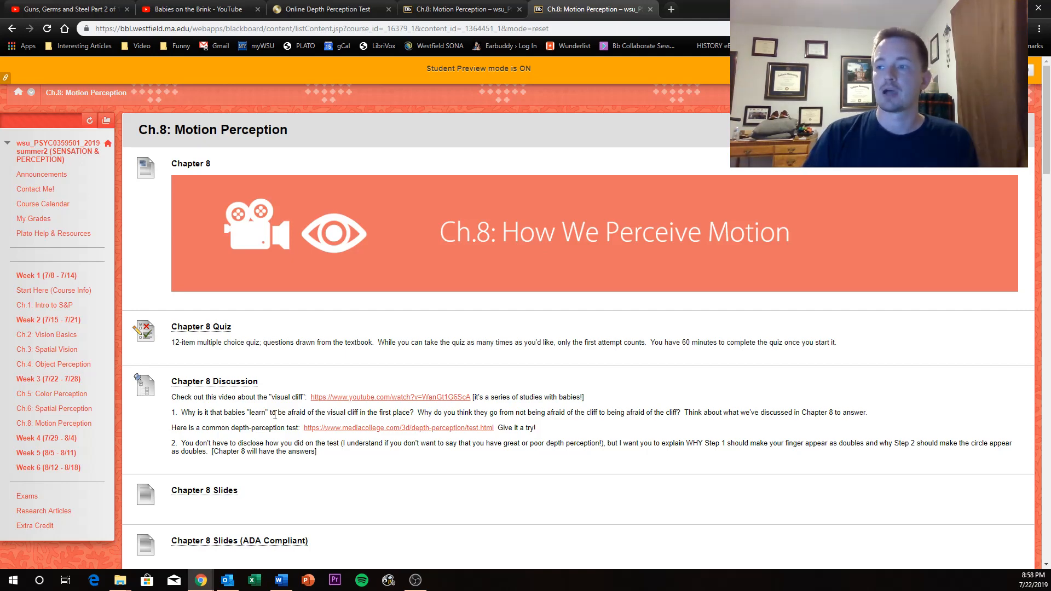
mouse_move(349, 400)
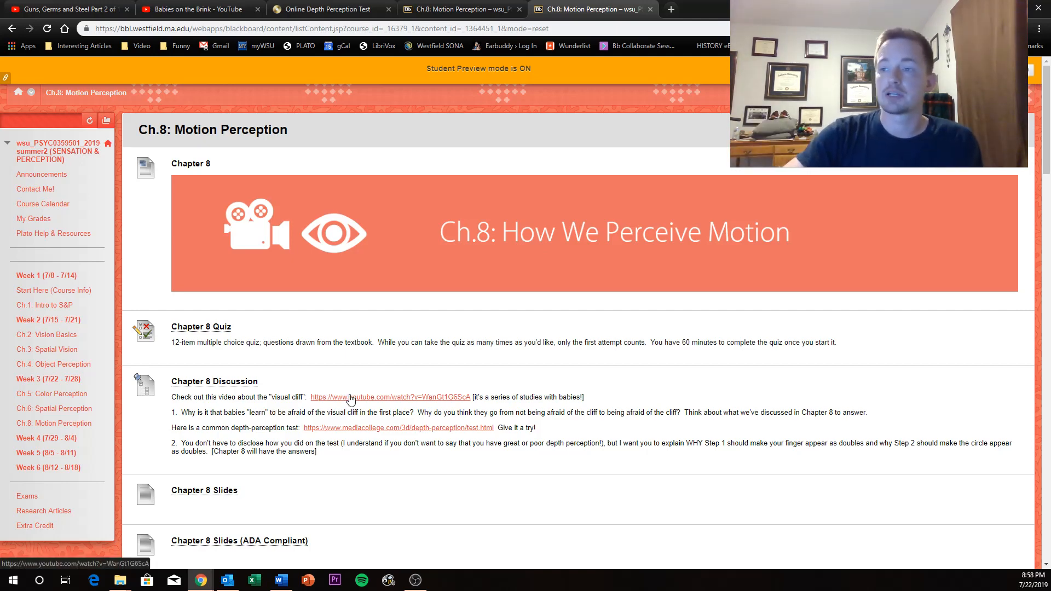
left_click(215, 381)
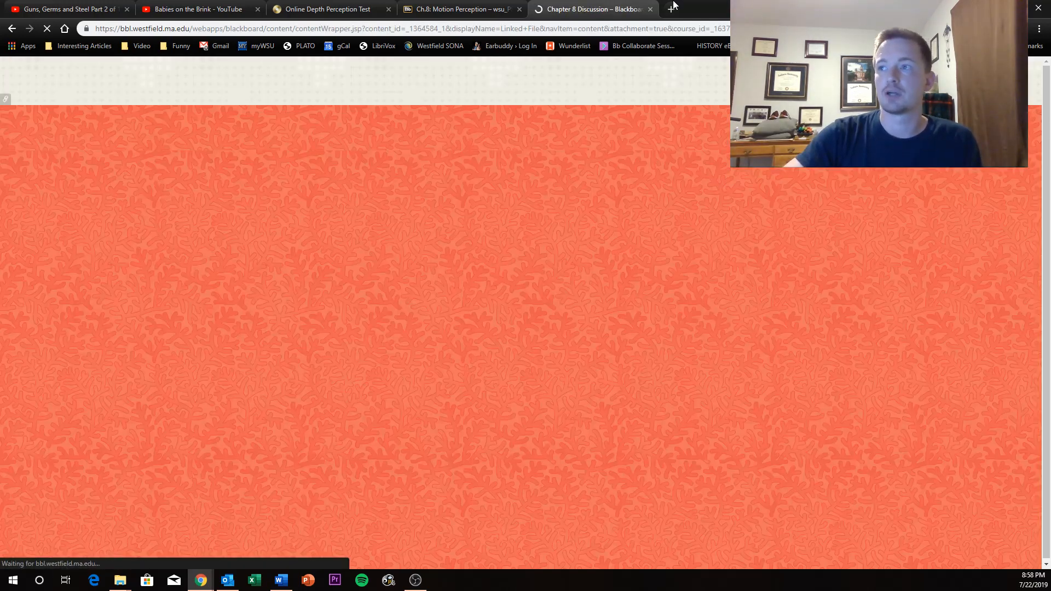
left_click(672, 8)
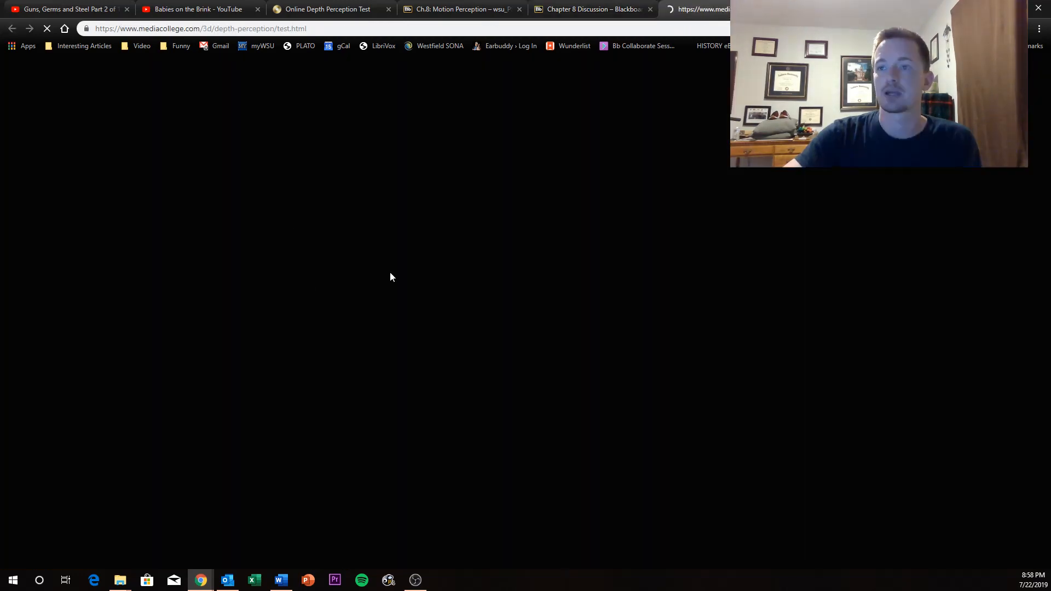